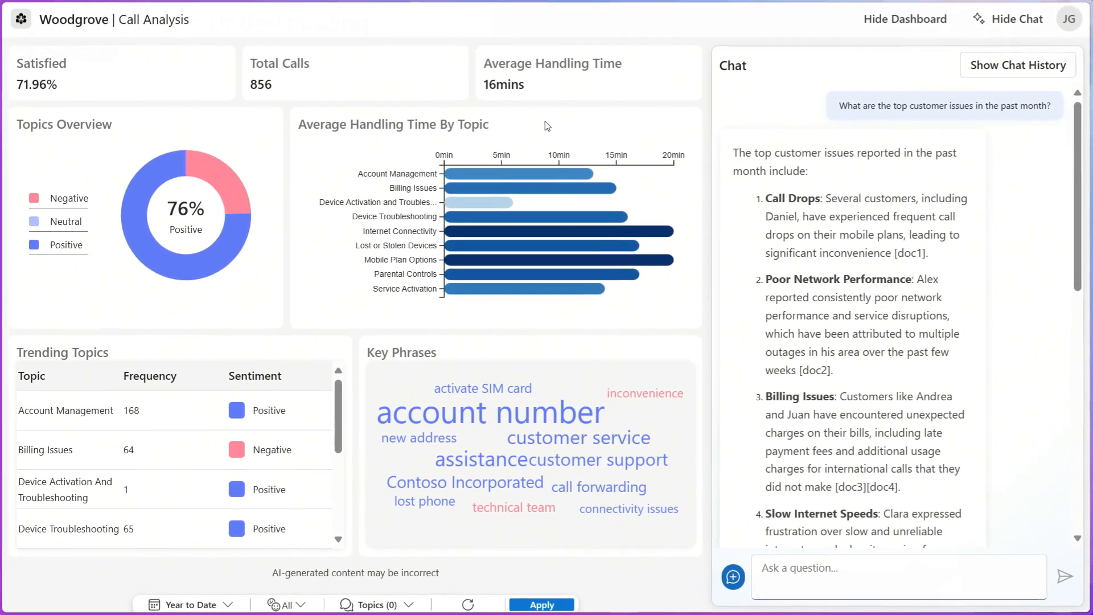
pyautogui.moveTo(247, 559)
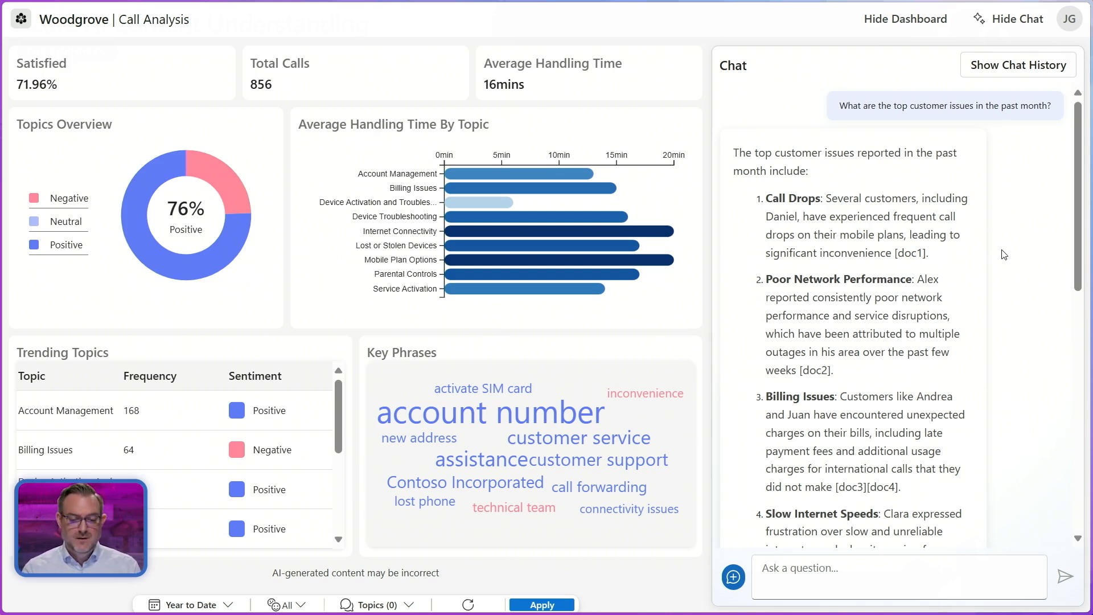
pyautogui.moveTo(1019, 136)
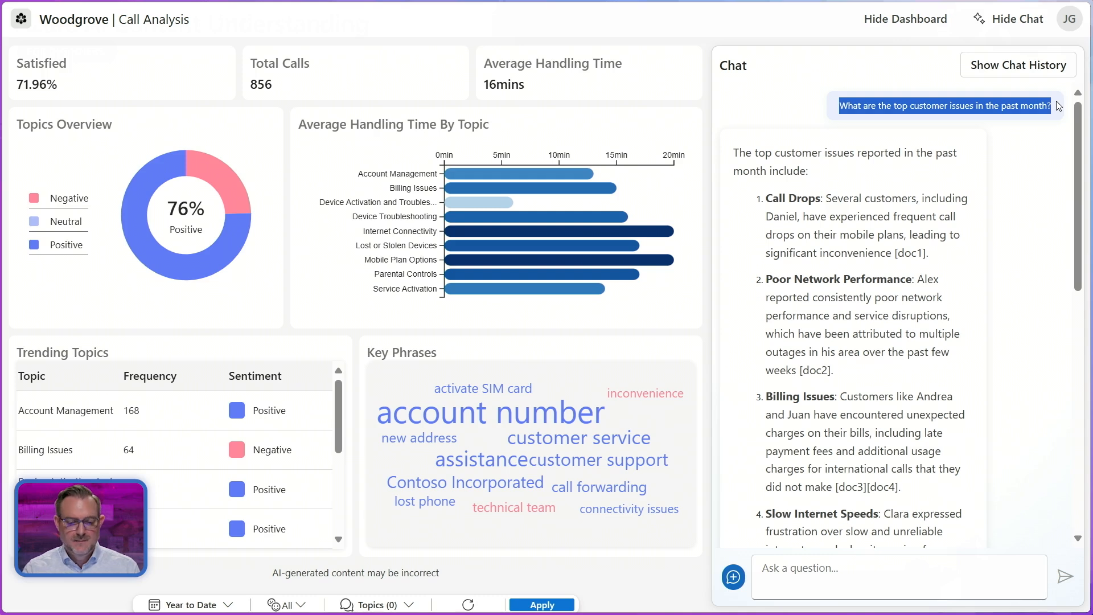
# Go to the Content Understanding feature in Azure AI Foundry
pyautogui.scroll(-3)
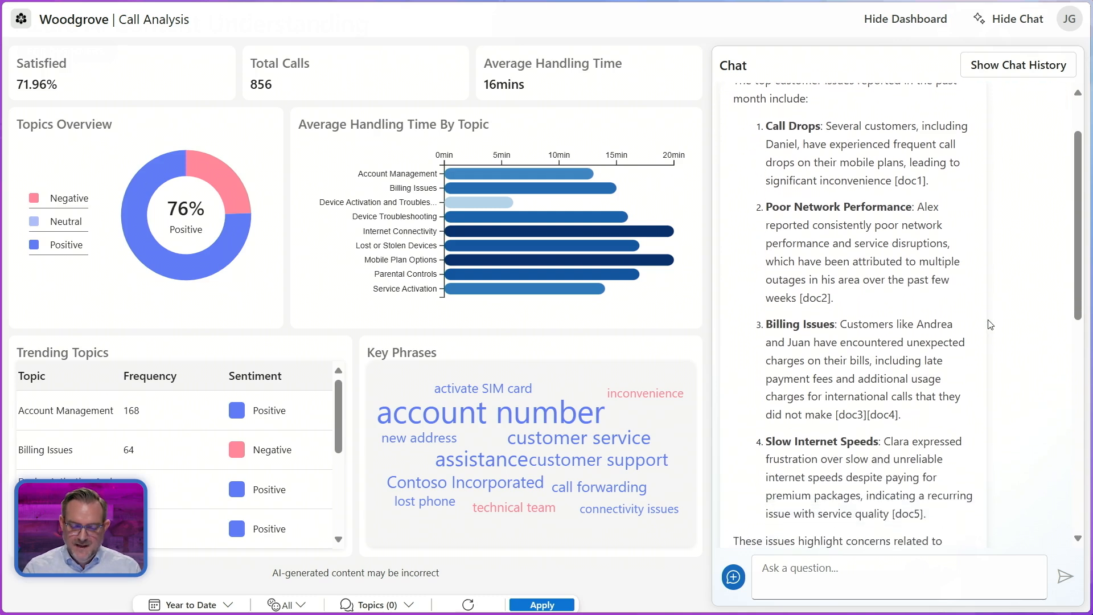
pyautogui.scroll(-3)
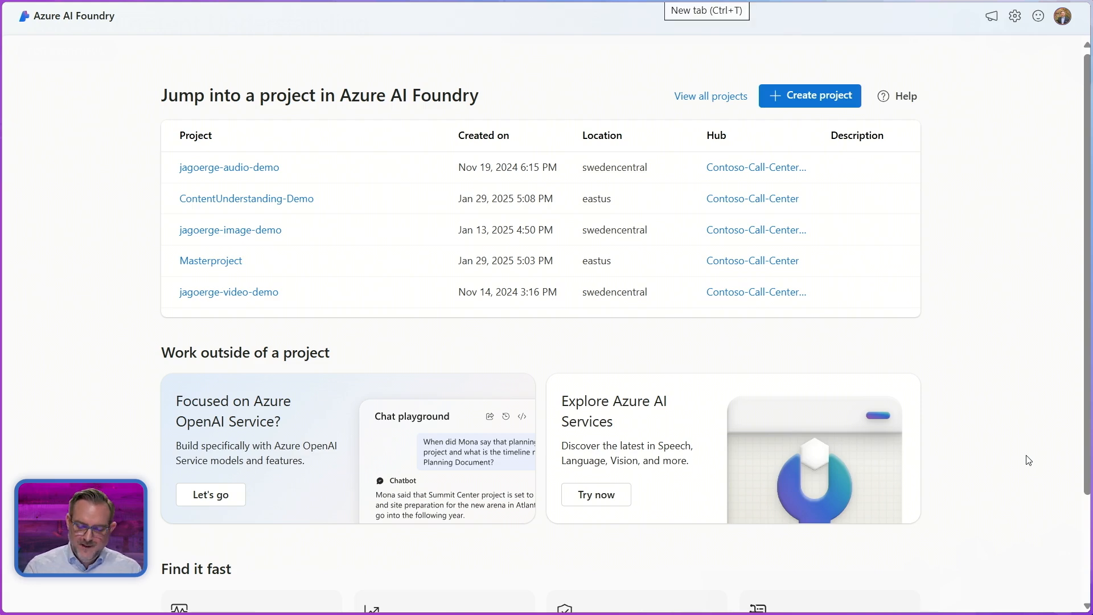
pyautogui.scroll(-3)
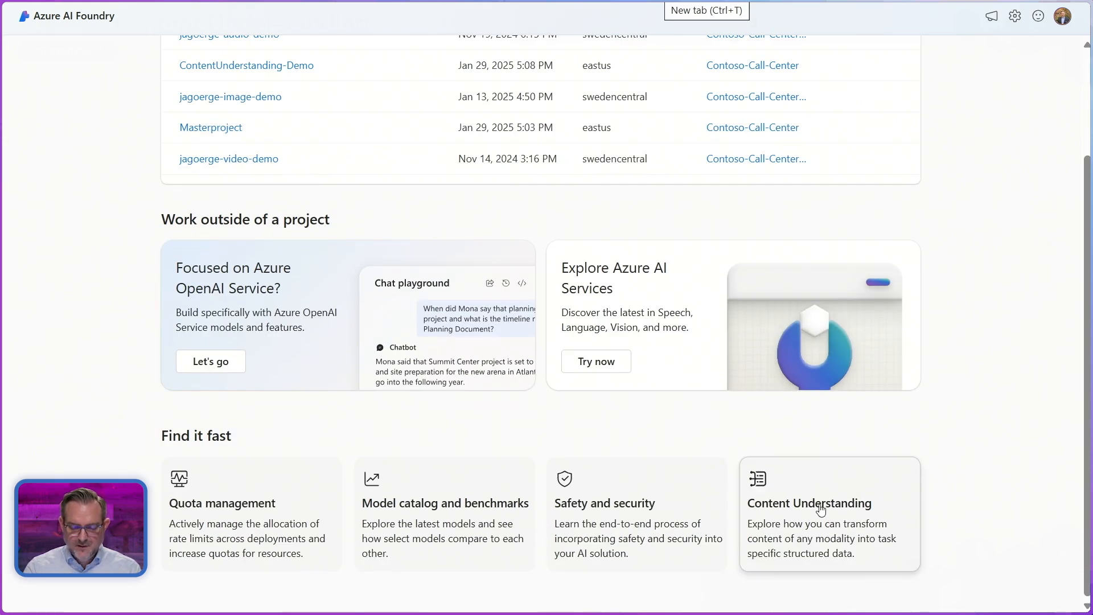
pyautogui.click(829, 514)
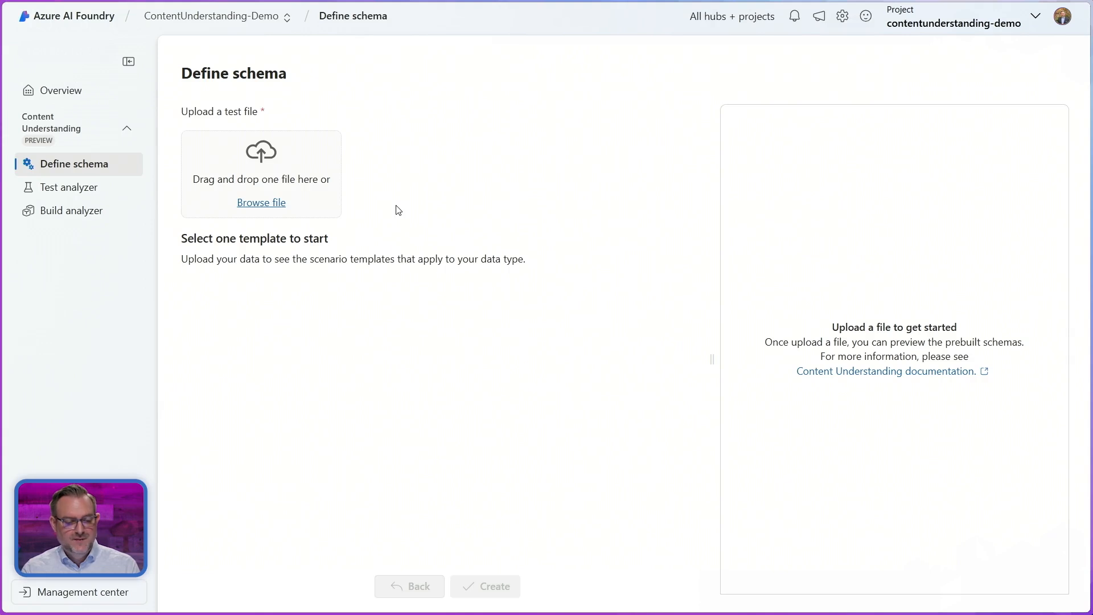
pyautogui.moveTo(388, 213)
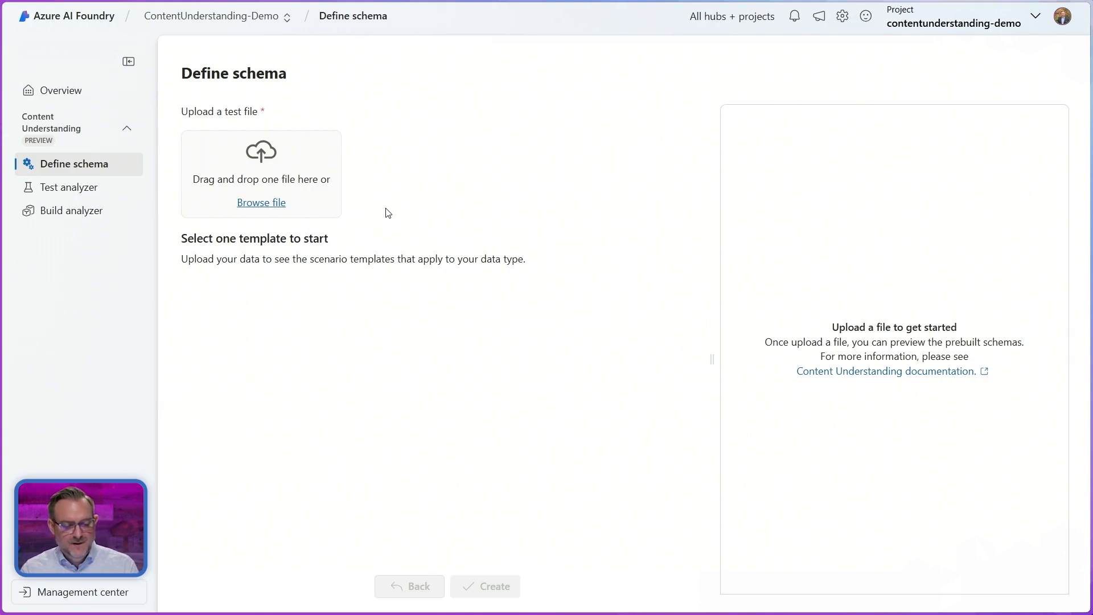
# Upload CallRecording1.wav from the PostCallAssets folder as the schema test file
pyautogui.click(261, 202)
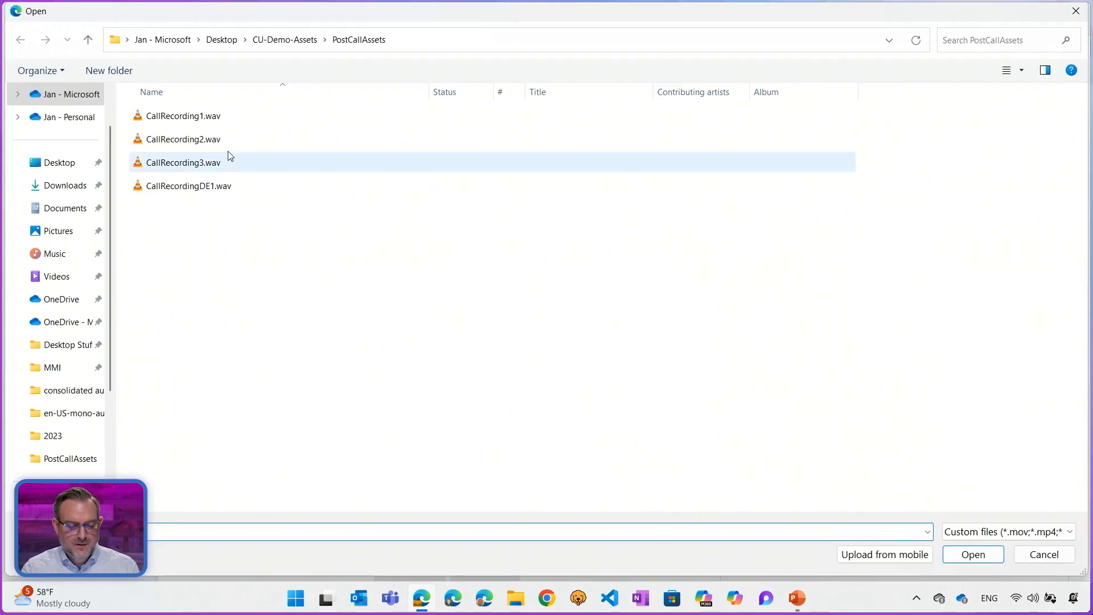
pyautogui.click(972, 555)
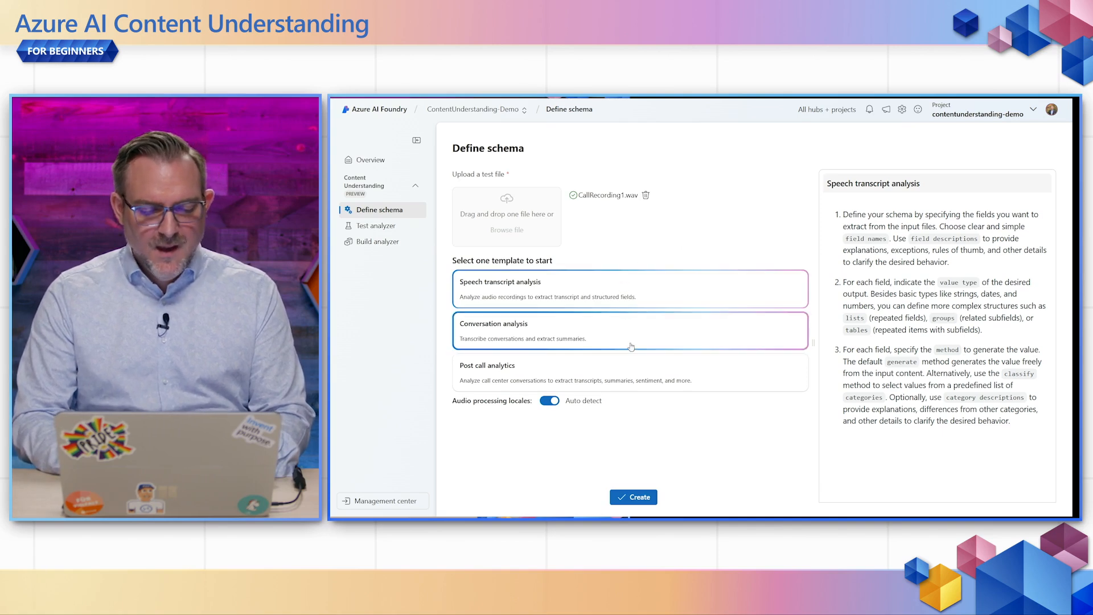
# Create a schema from the Post call analytics template with summary, topics and sentiment fields
pyautogui.click(628, 372)
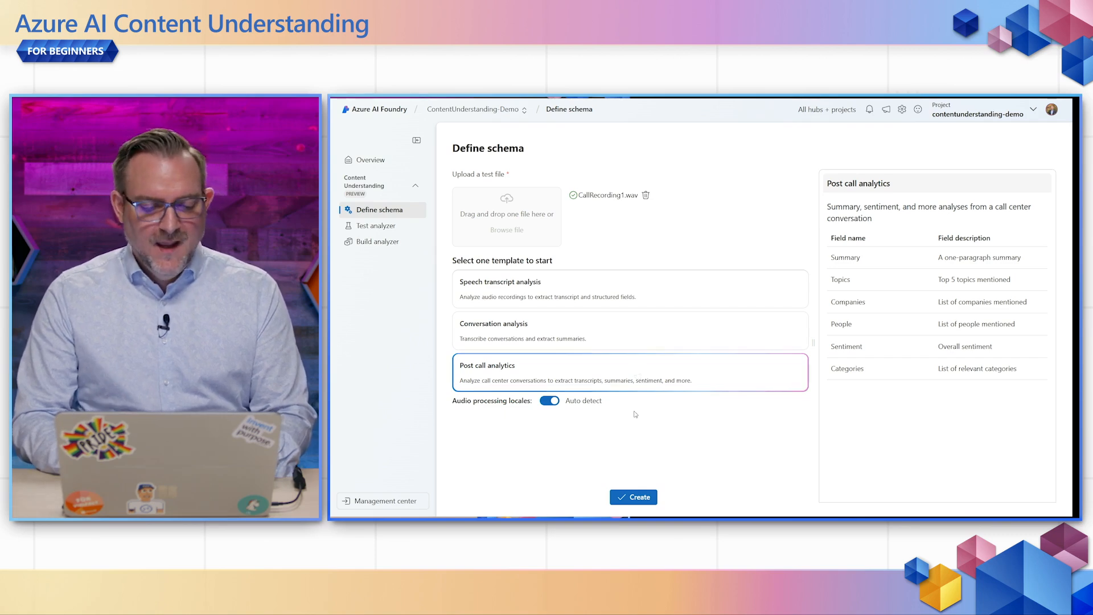
pyautogui.moveTo(518, 412)
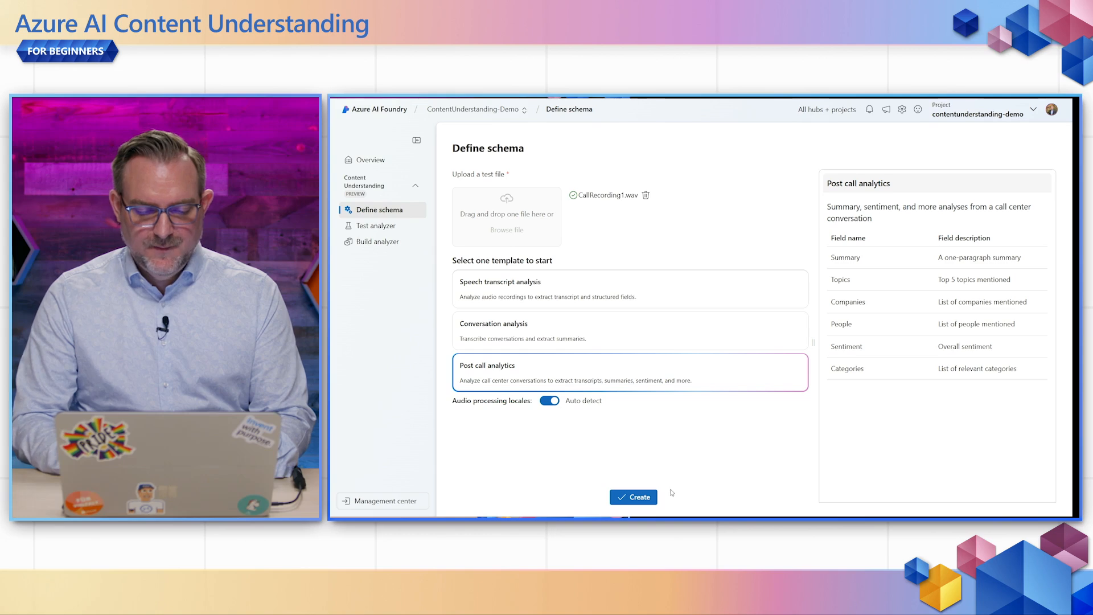
pyautogui.click(633, 497)
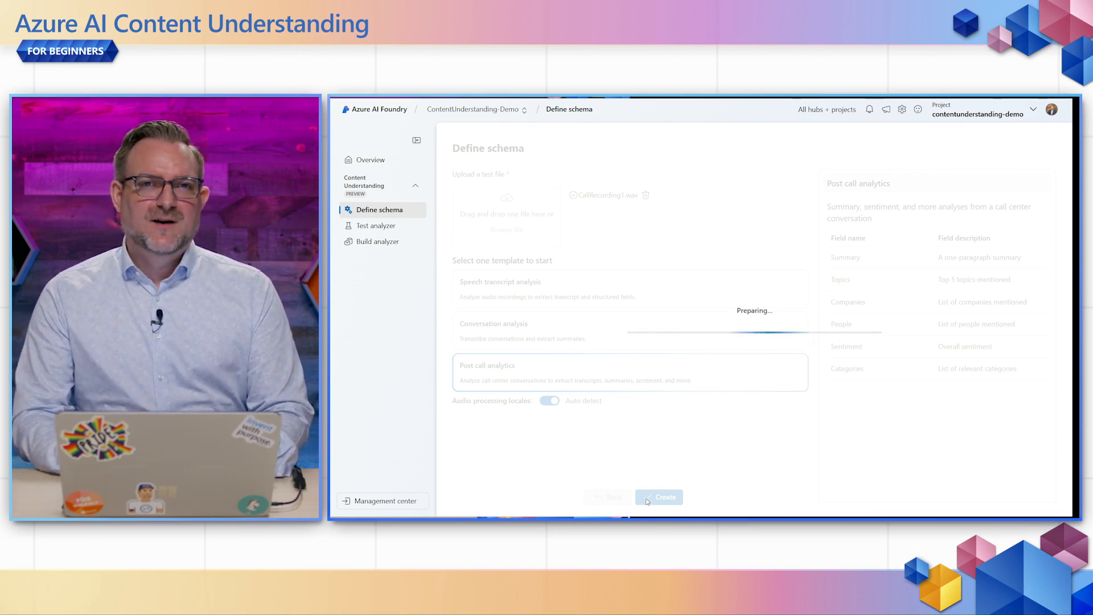
# Rename Summary to IssueSummary, describe it as the caller's issues, and make it a list of strings
pyautogui.click(659, 498)
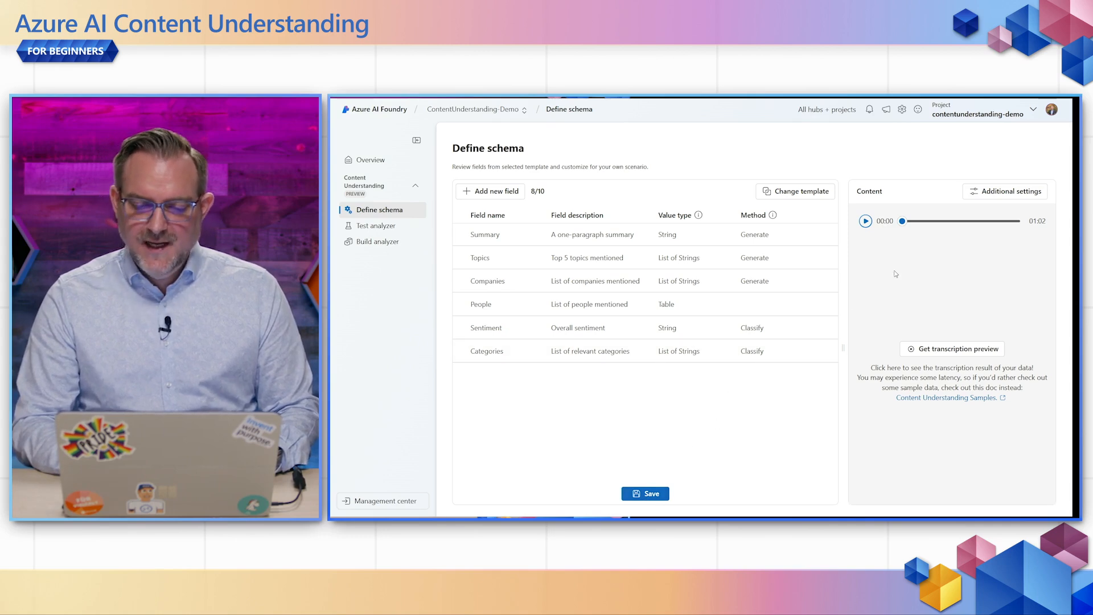
pyautogui.moveTo(867, 249)
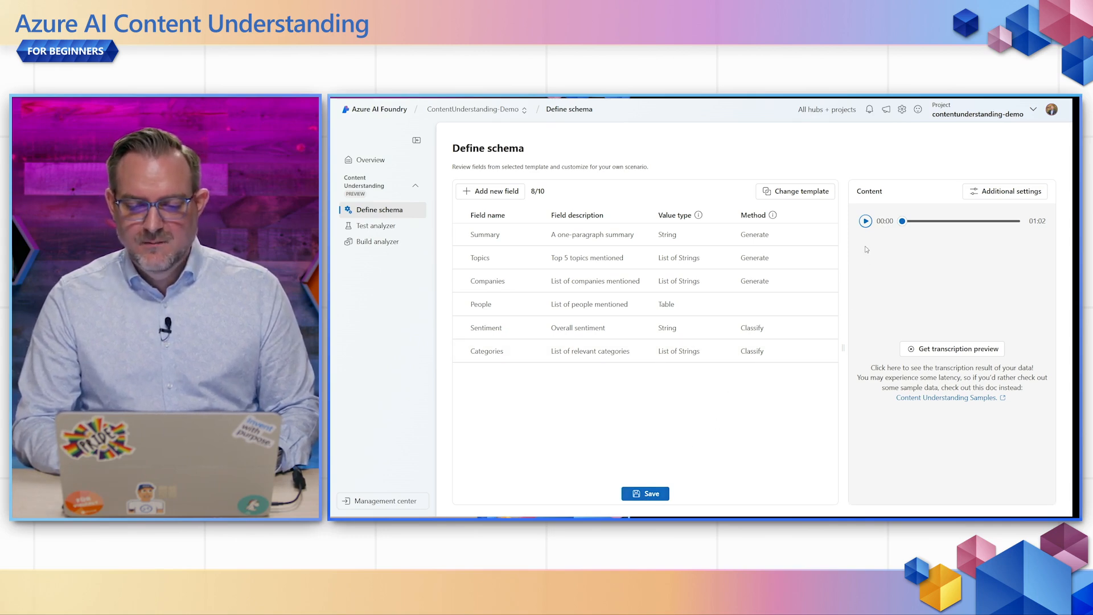
pyautogui.moveTo(877, 284)
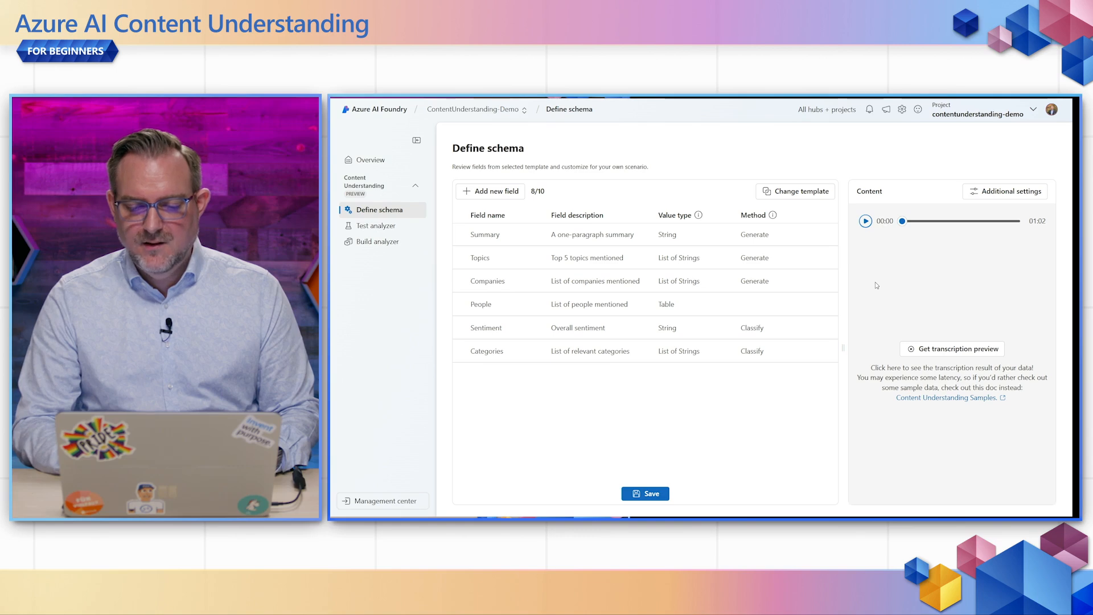
pyautogui.moveTo(953, 349)
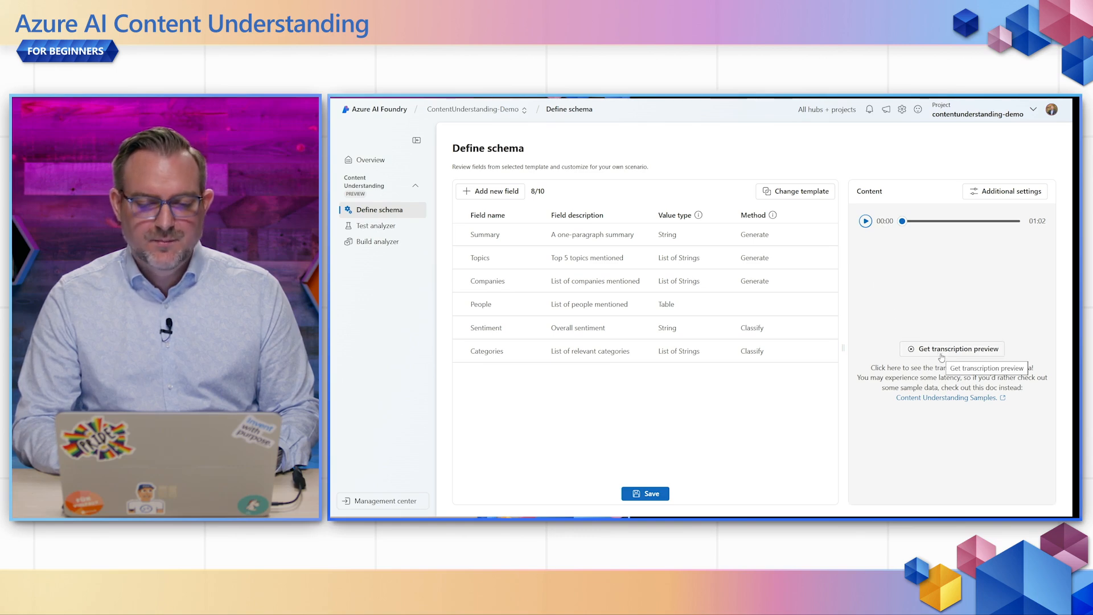
pyautogui.moveTo(794, 400)
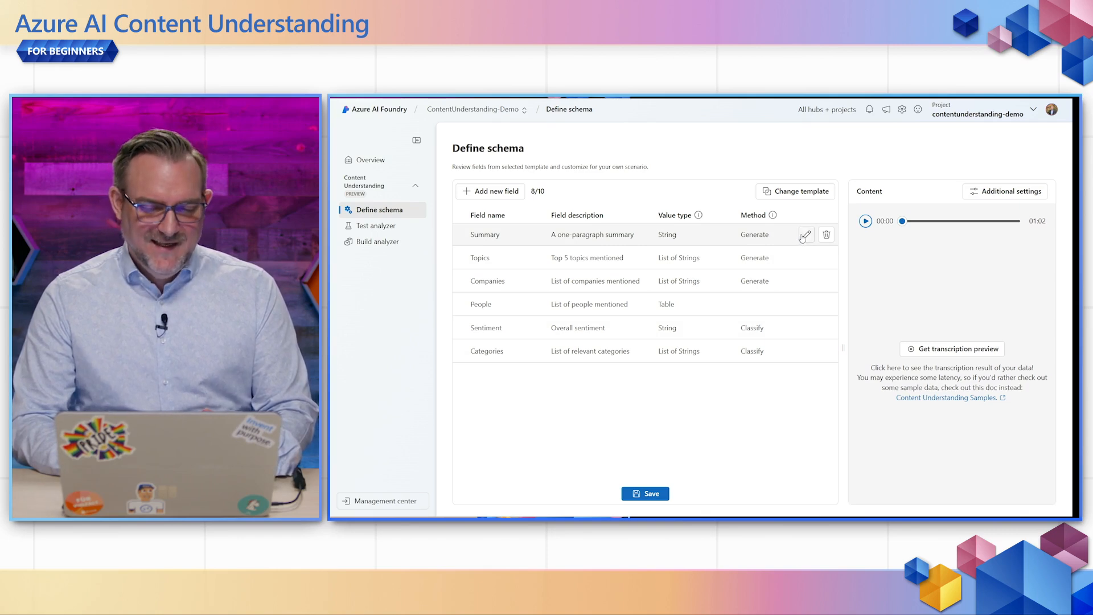
pyautogui.click(804, 233)
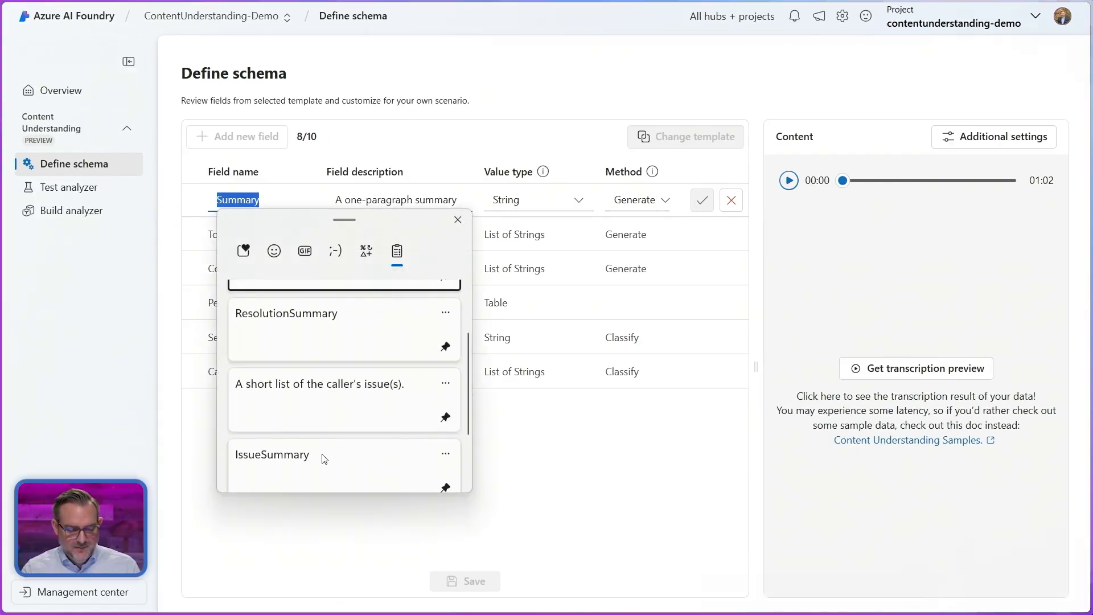
pyautogui.click(272, 454)
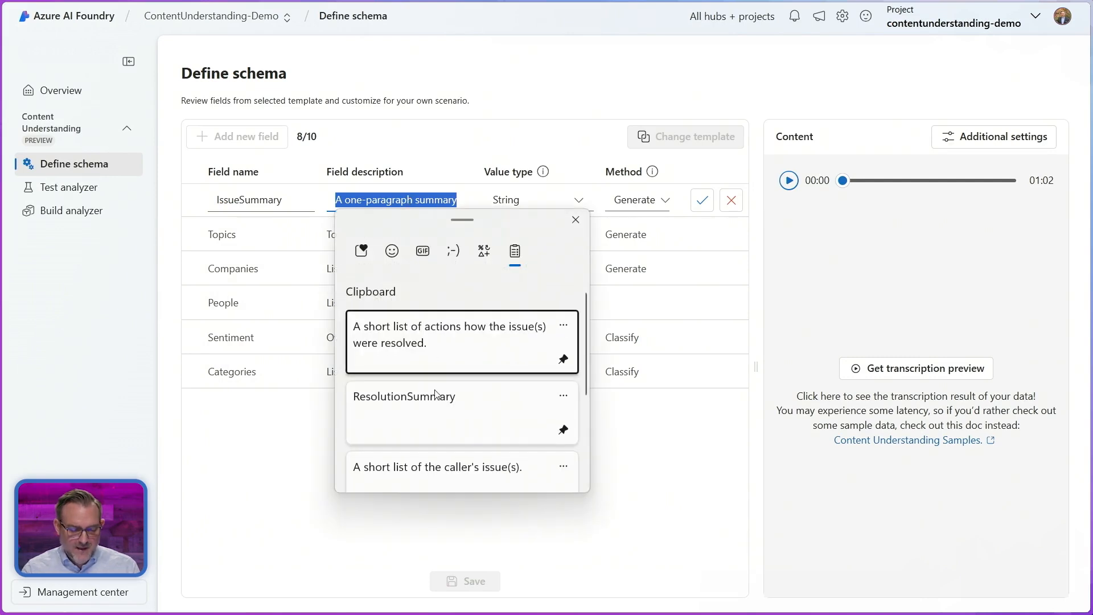
pyautogui.click(437, 467)
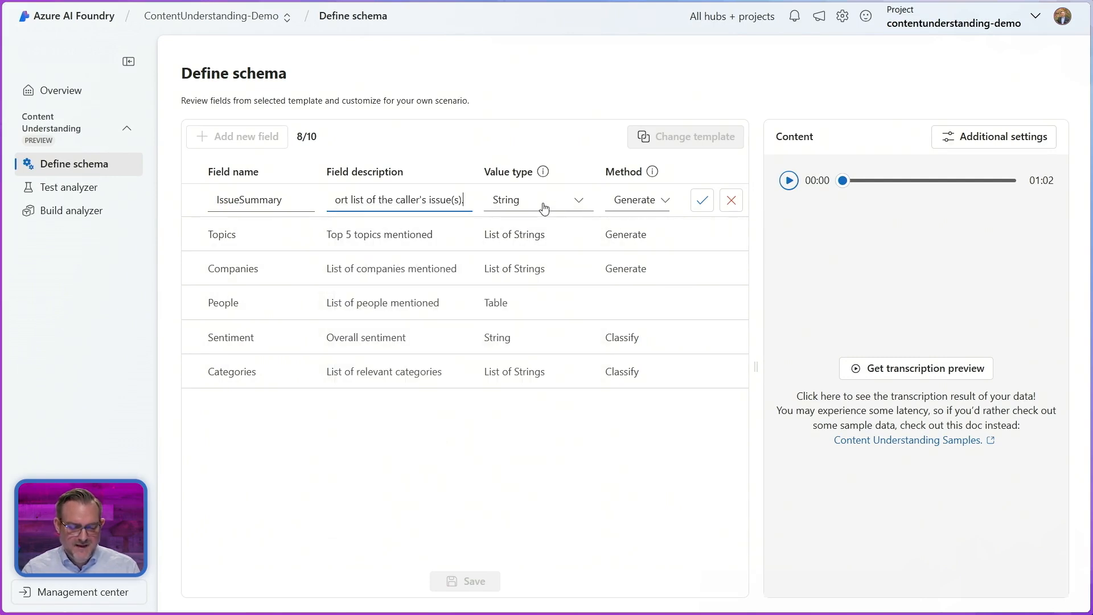
pyautogui.click(536, 200)
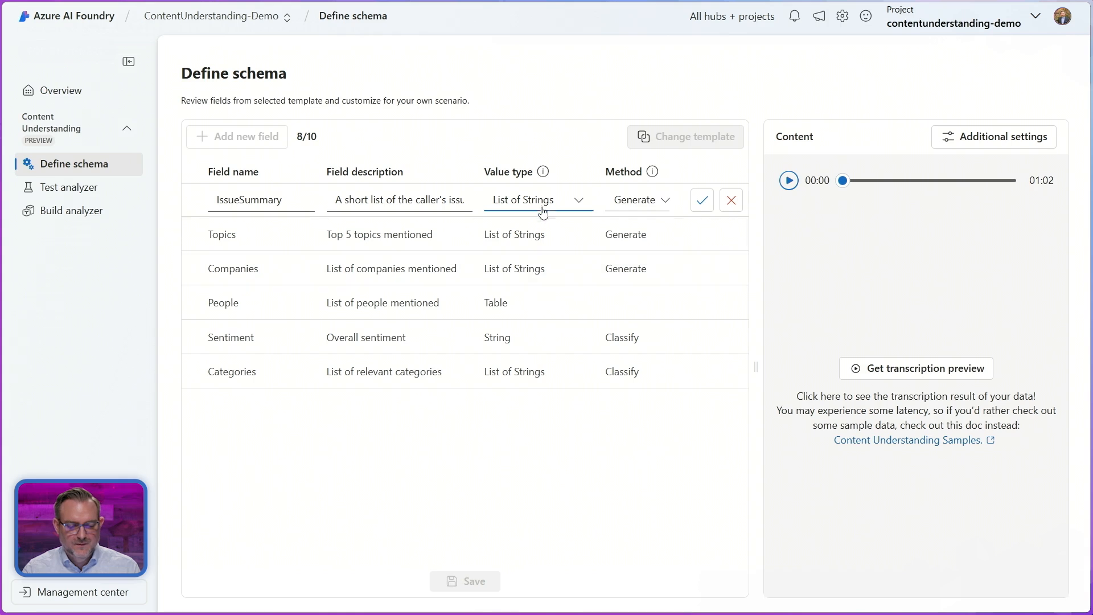
pyautogui.click(701, 200)
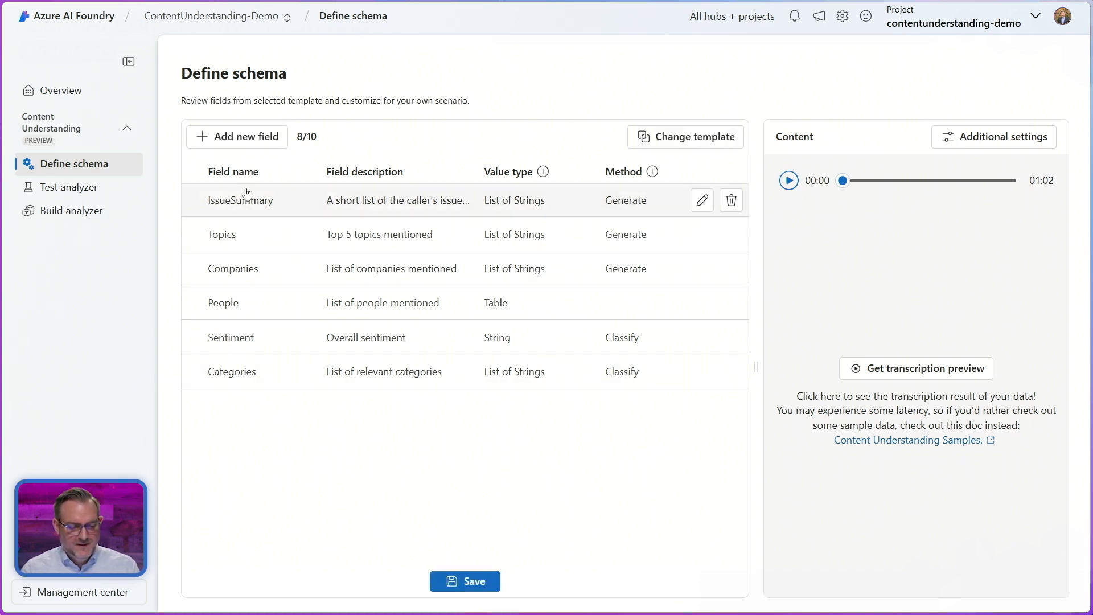
# Add a ResolutionSummary field listing resolution actions and remove the Companies field
pyautogui.click(237, 135)
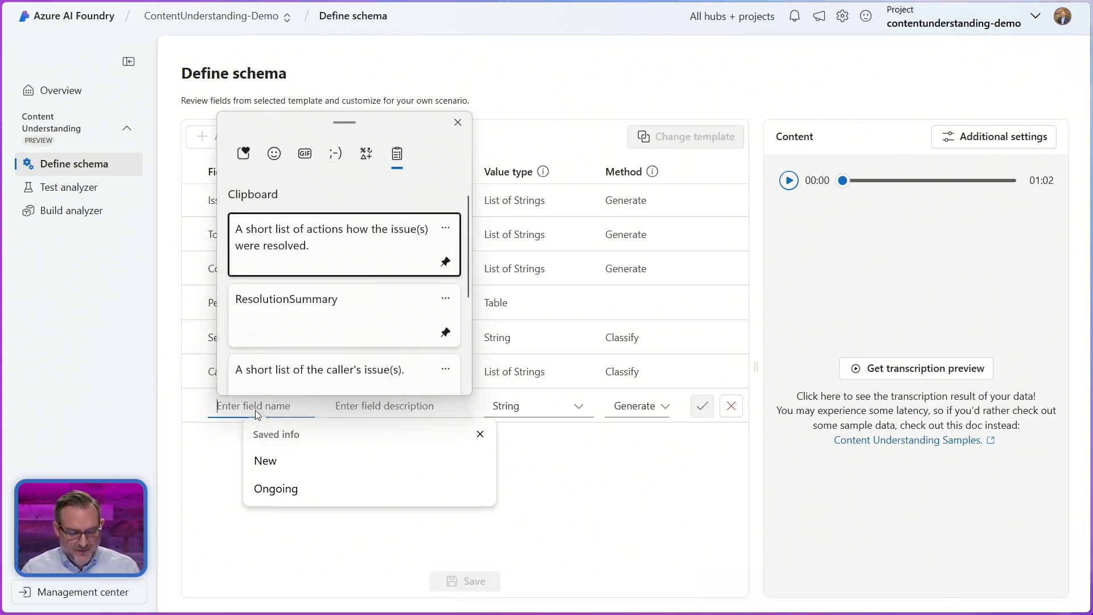
pyautogui.click(287, 316)
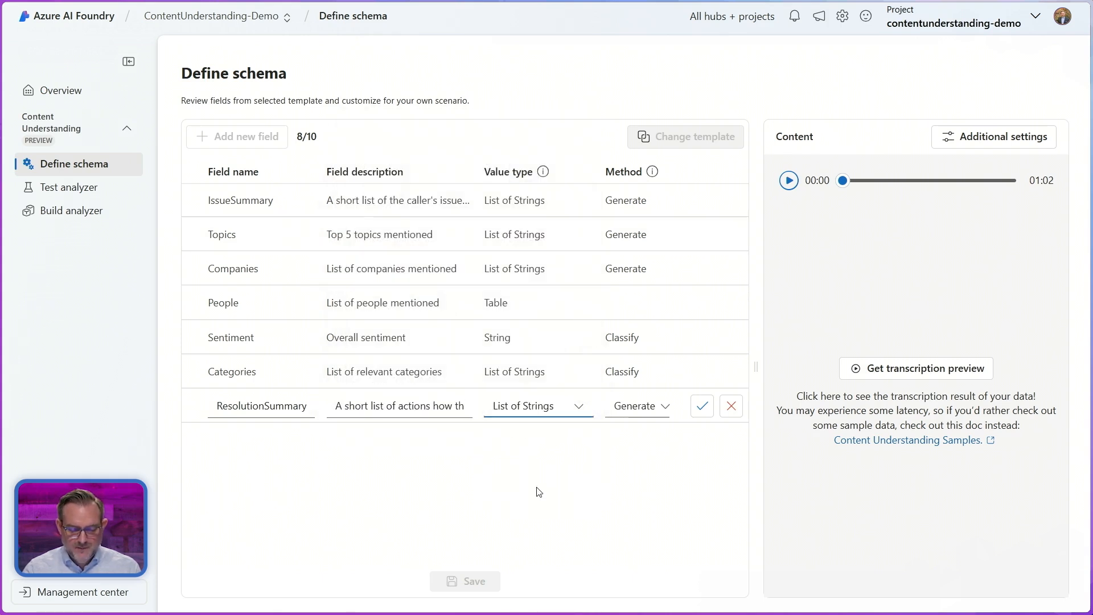
pyautogui.click(701, 405)
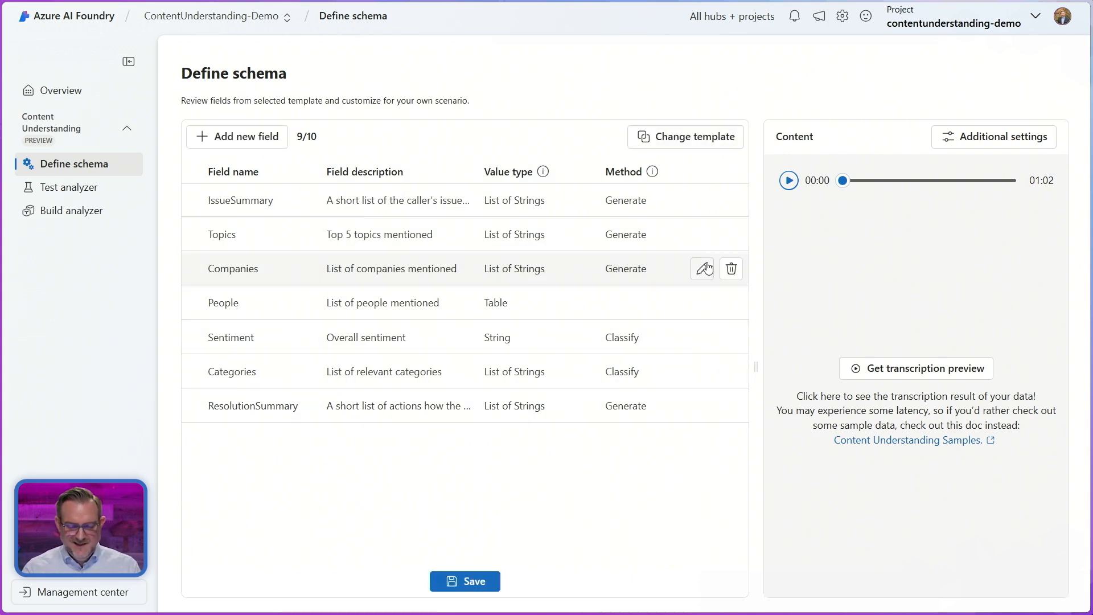
pyautogui.click(731, 268)
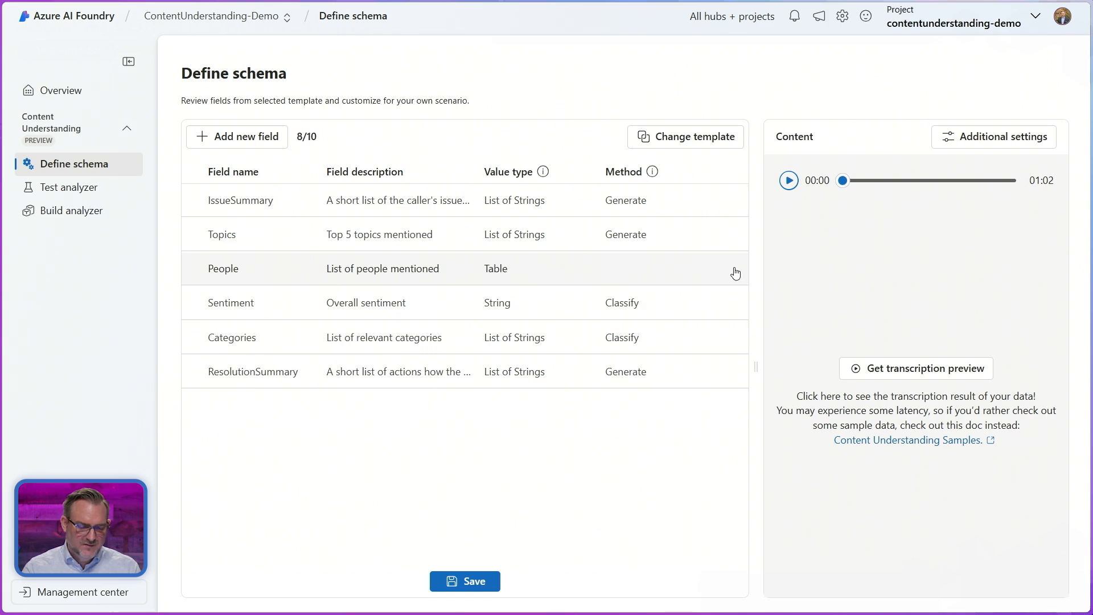
pyautogui.moveTo(552, 523)
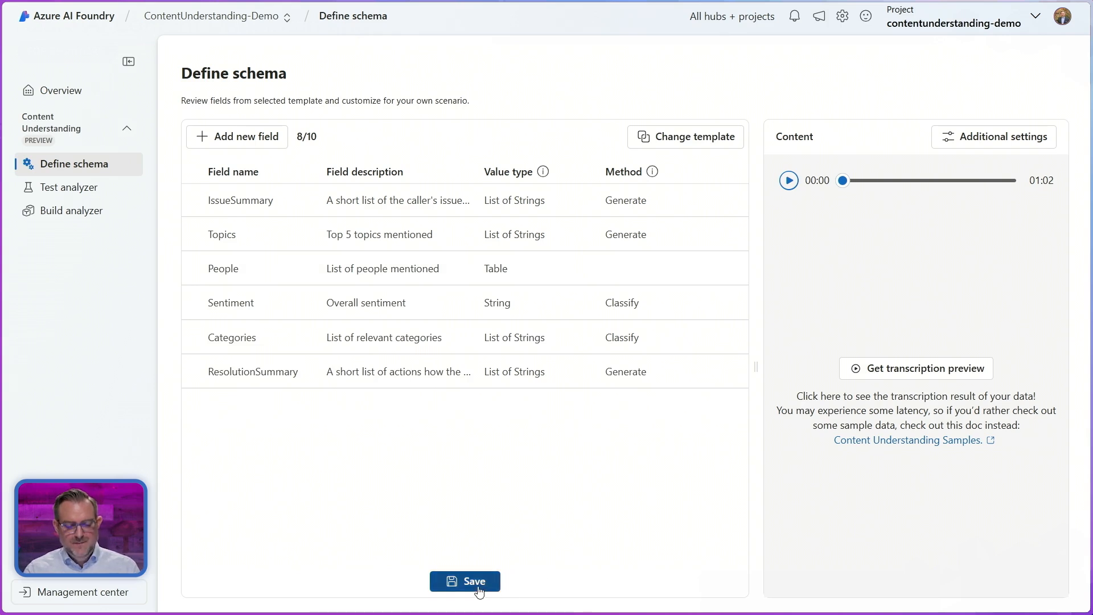
# Save the schema, run analysis on the first recording and upload more call .wav files
pyautogui.click(465, 580)
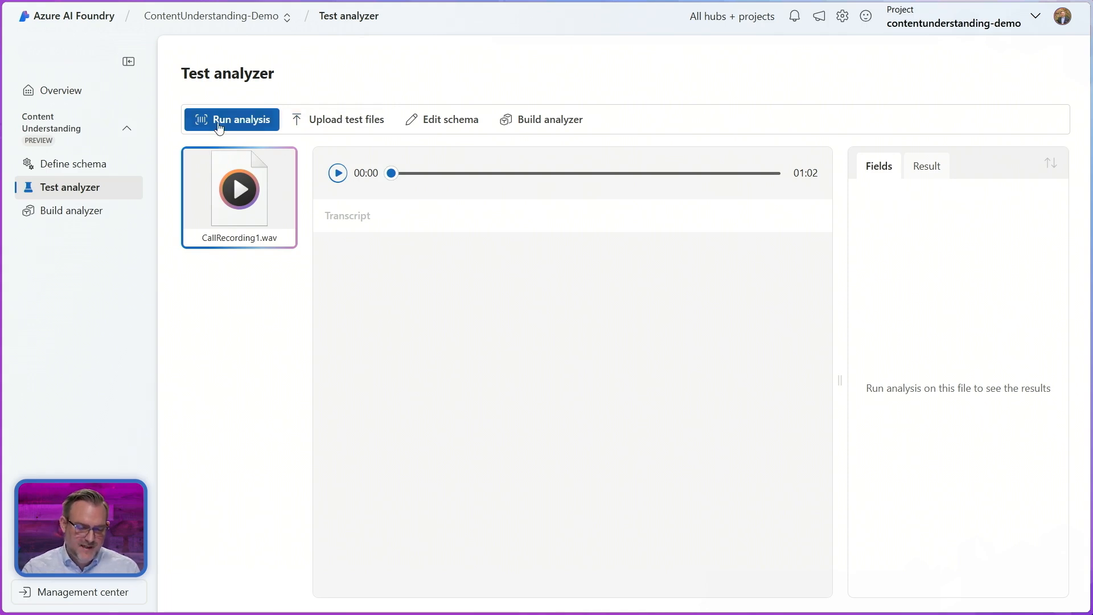
pyautogui.click(231, 119)
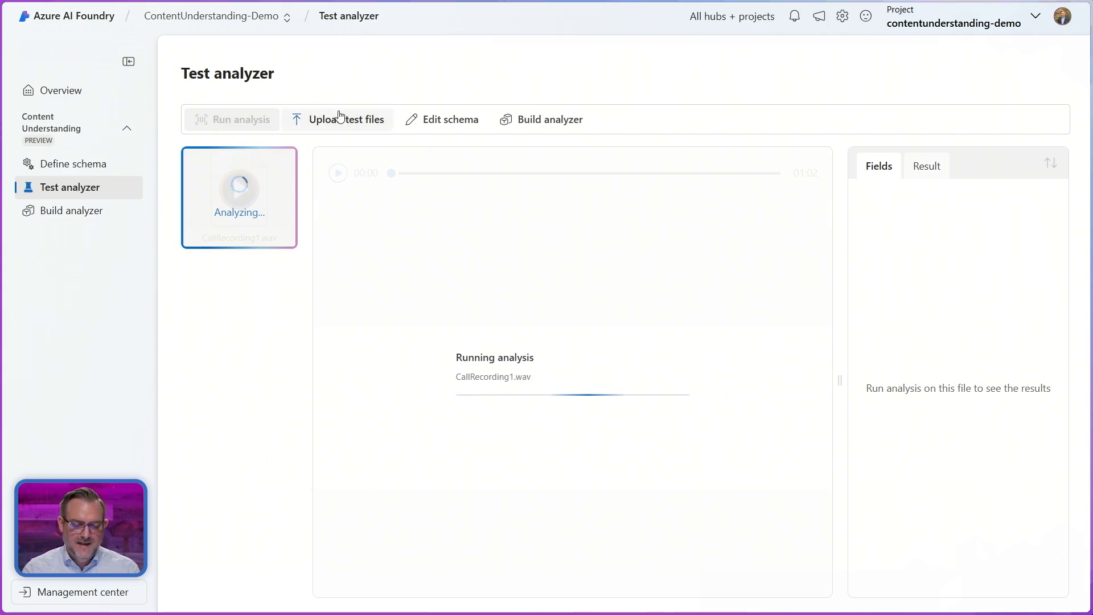
pyautogui.click(346, 119)
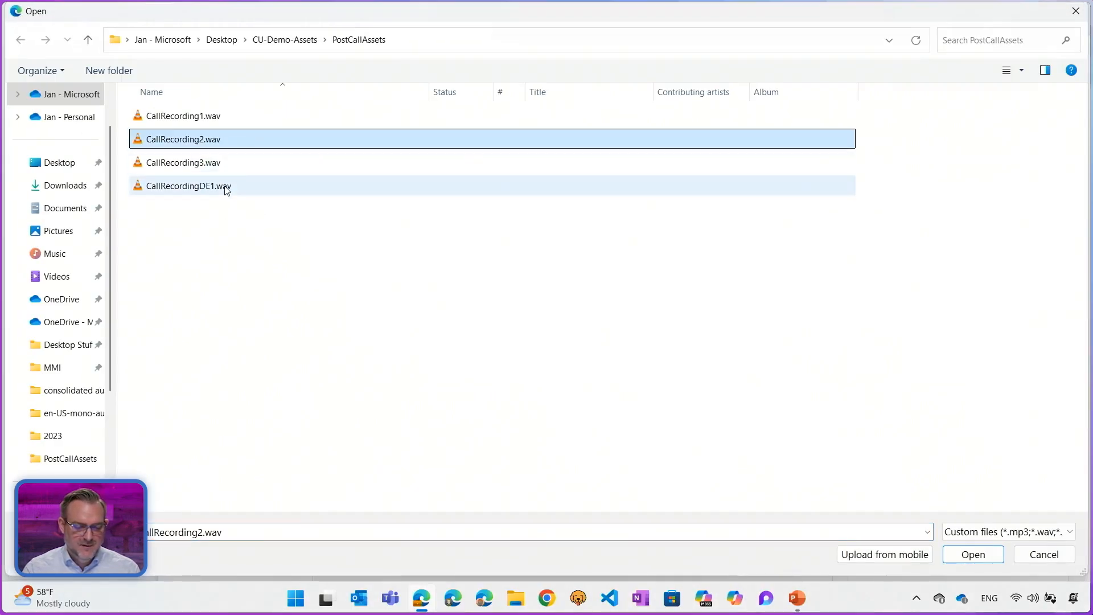
pyautogui.click(972, 554)
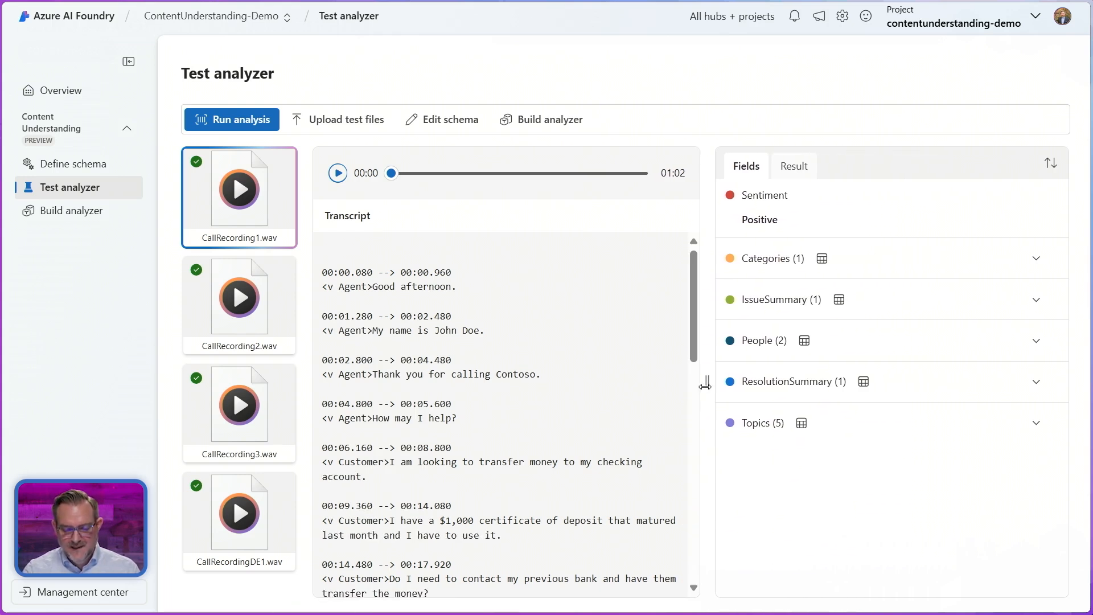
pyautogui.moveTo(867, 205)
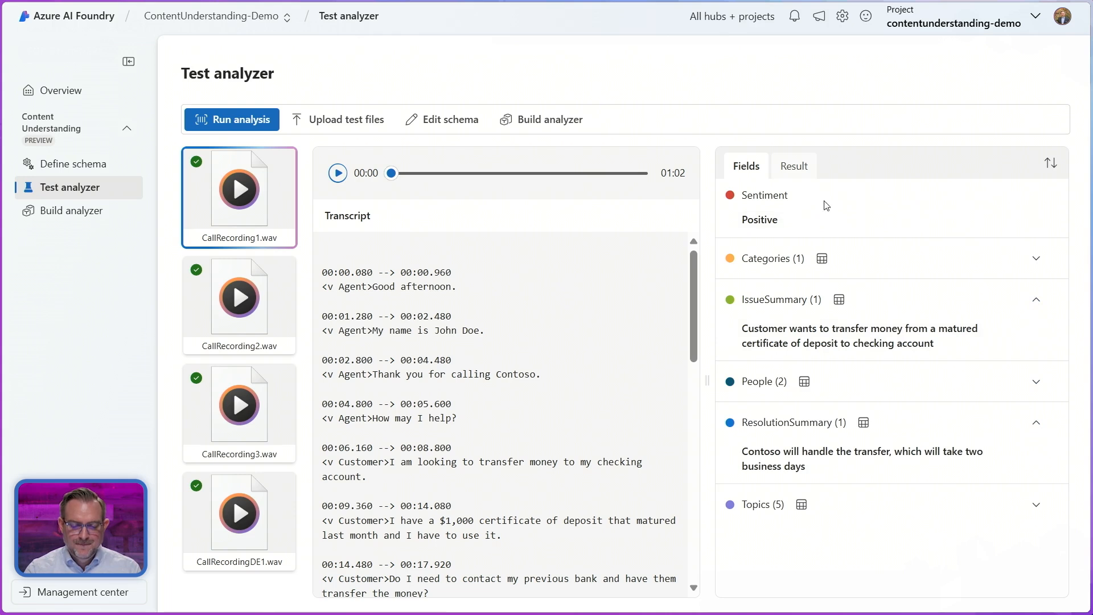
# Review the raw JSON result, then return to the extracted fields view
pyautogui.click(793, 166)
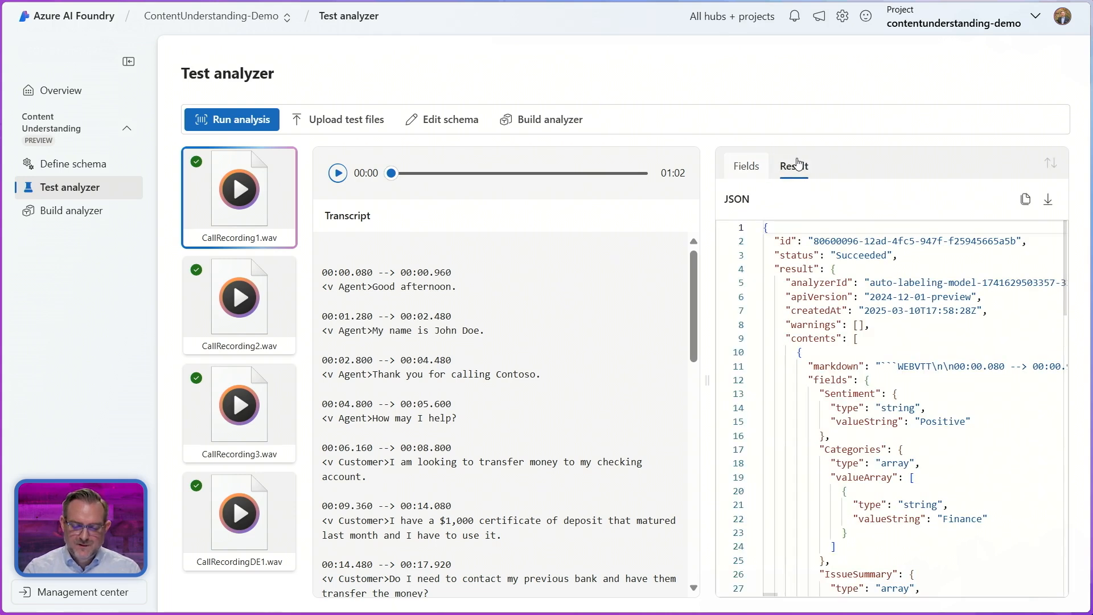
pyautogui.click(793, 166)
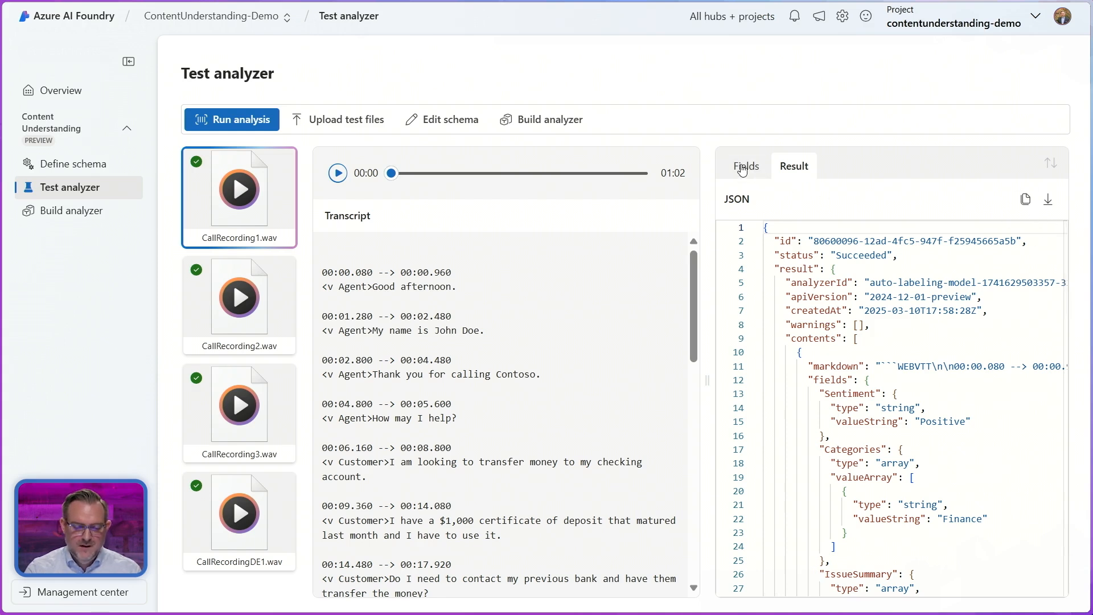
pyautogui.click(746, 166)
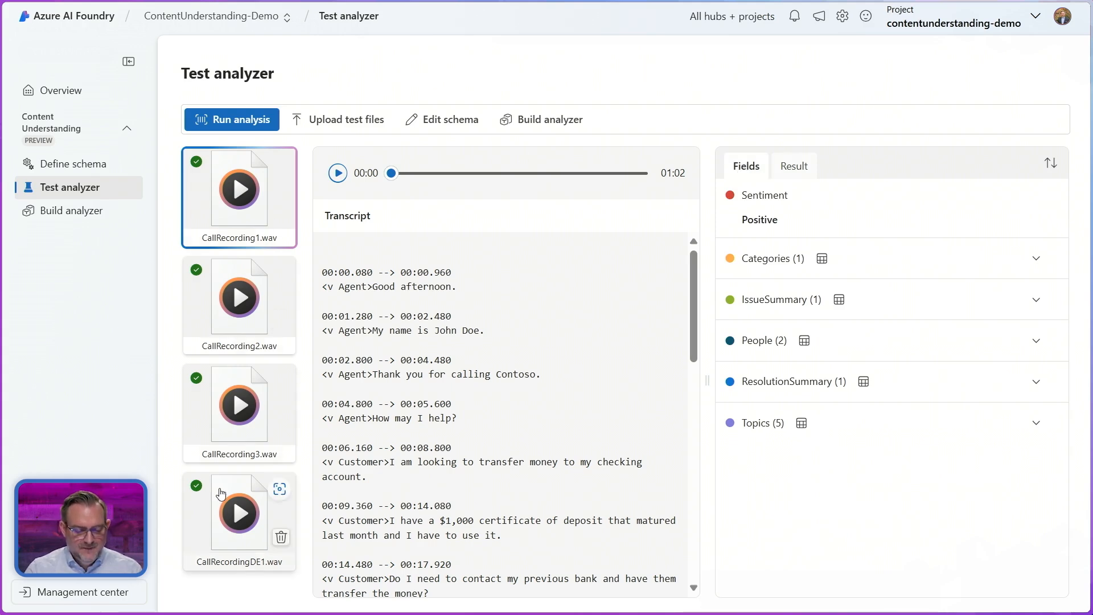
# Review CallRecordingDE1.wav's German transcript and expand its English ResolutionSummary results
pyautogui.click(238, 512)
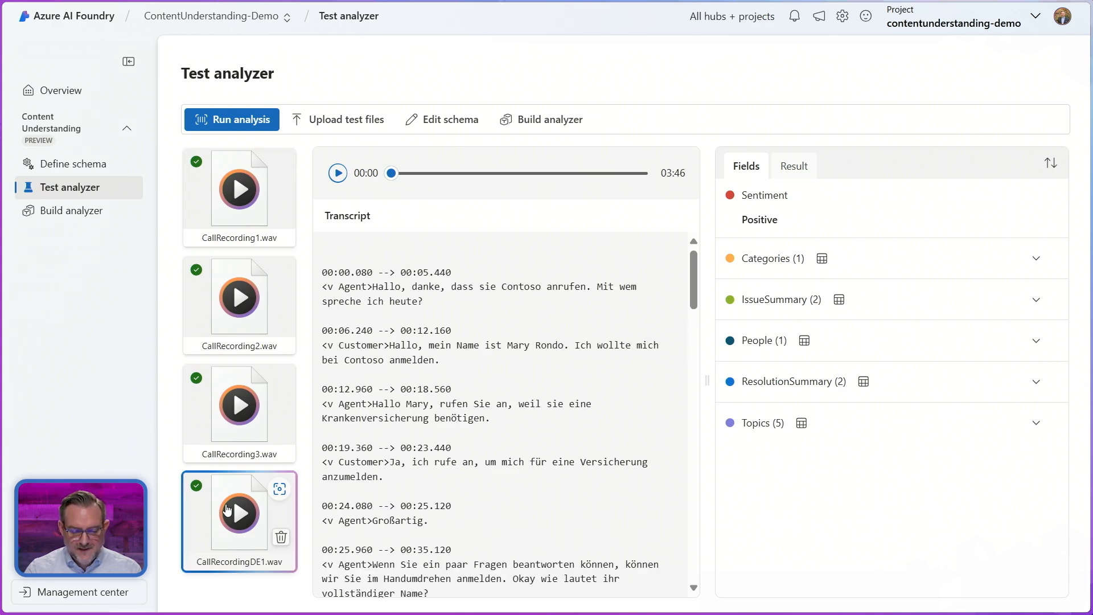
pyautogui.moveTo(437, 309)
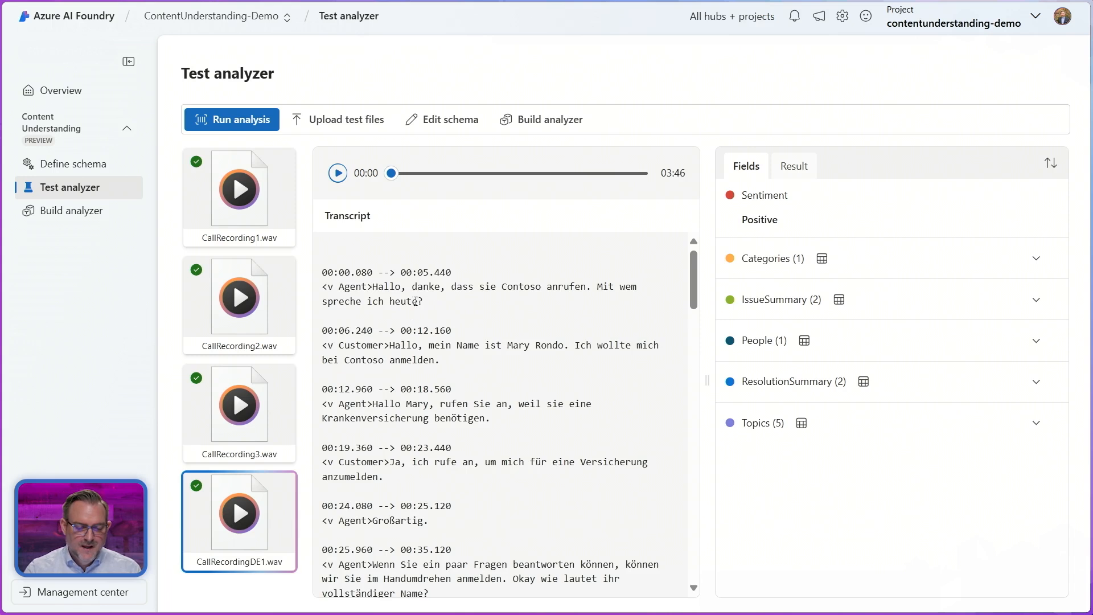
pyautogui.moveTo(372, 287); pyautogui.dragTo(423, 300)
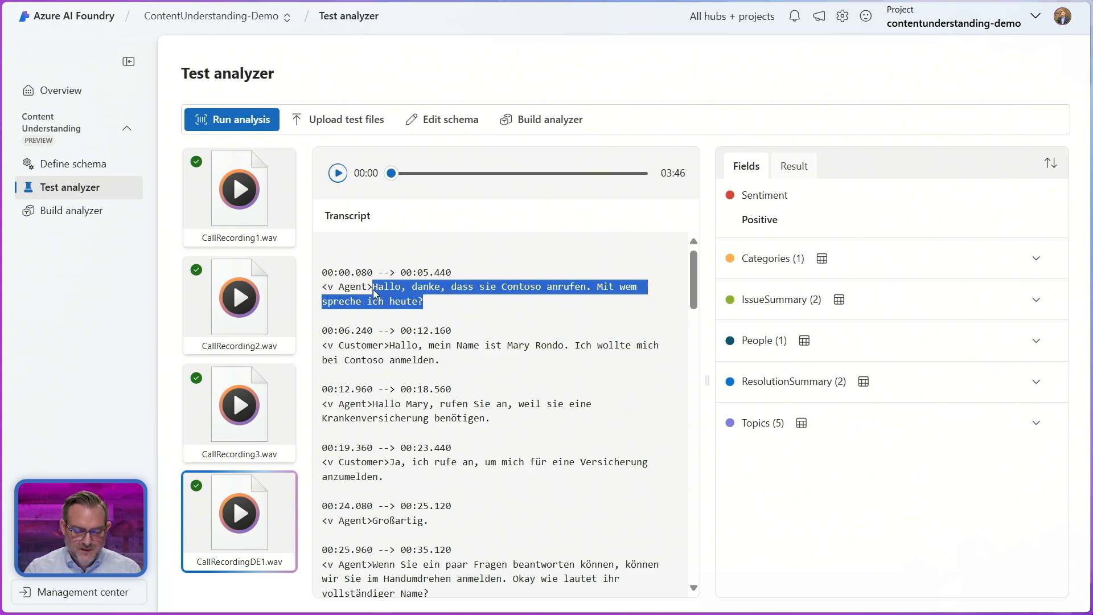
pyautogui.click(447, 313)
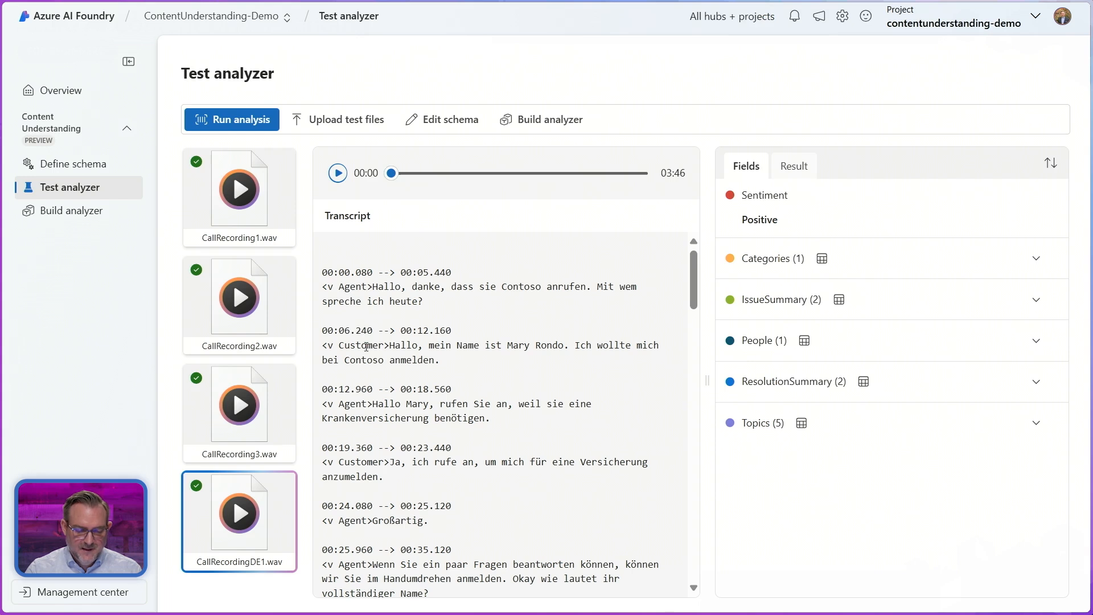
pyautogui.moveTo(837, 274)
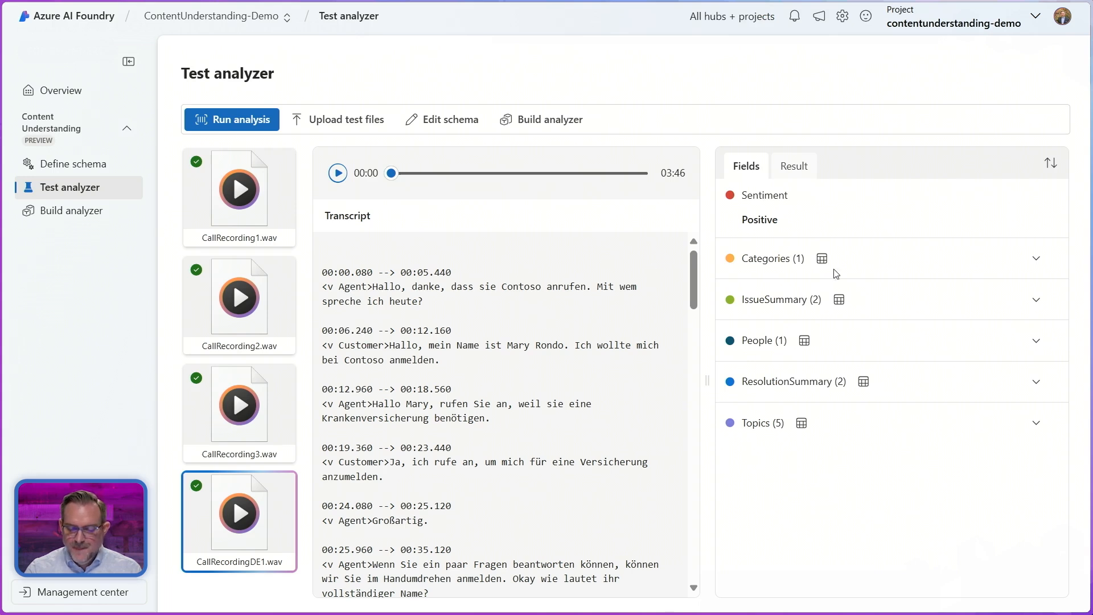
pyautogui.moveTo(920, 395)
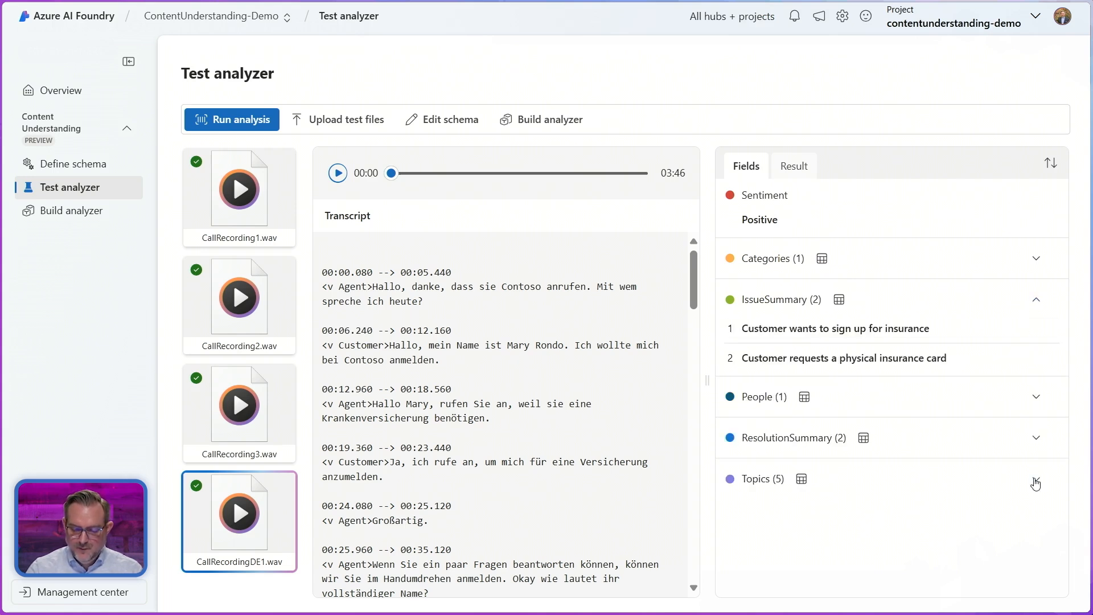
pyautogui.click(791, 437)
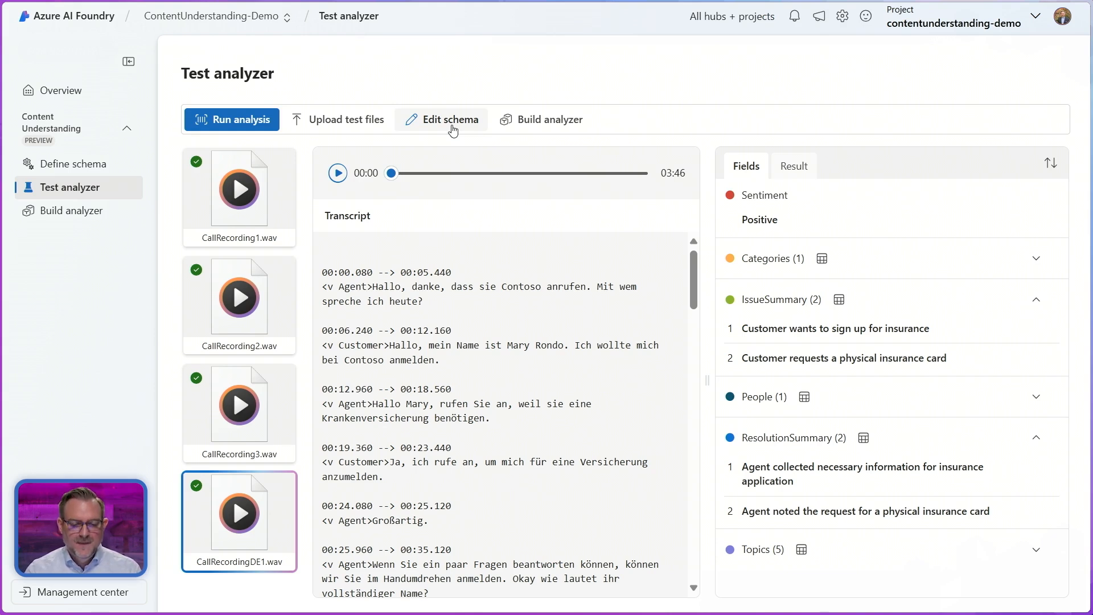
pyautogui.moveTo(541, 119)
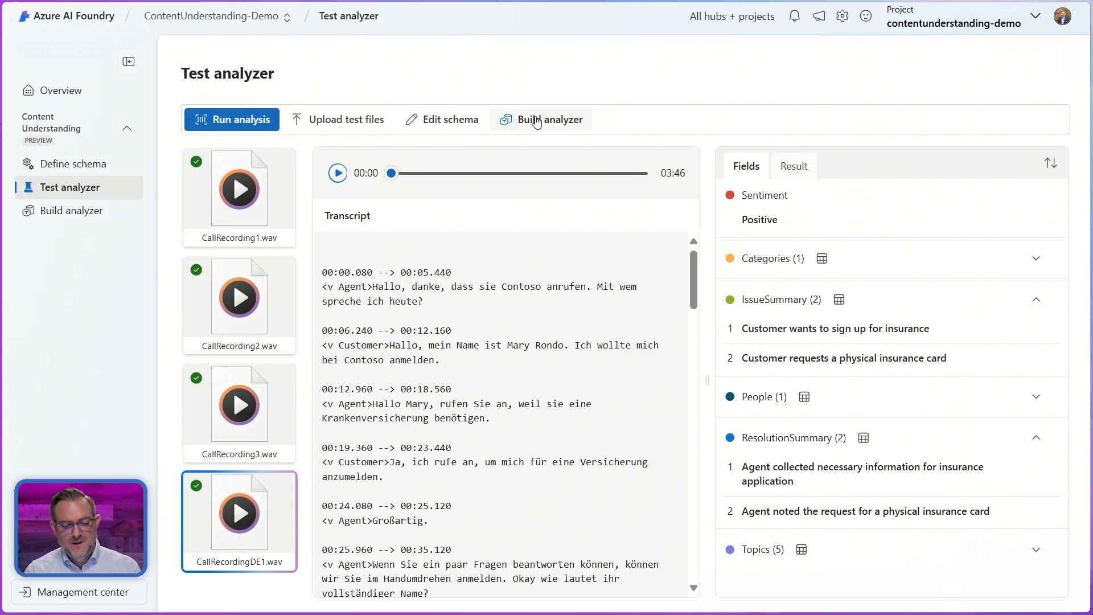
# Build a new analyzer named MuPostCallAnalytics so it appears in the analyzer list
pyautogui.click(548, 119)
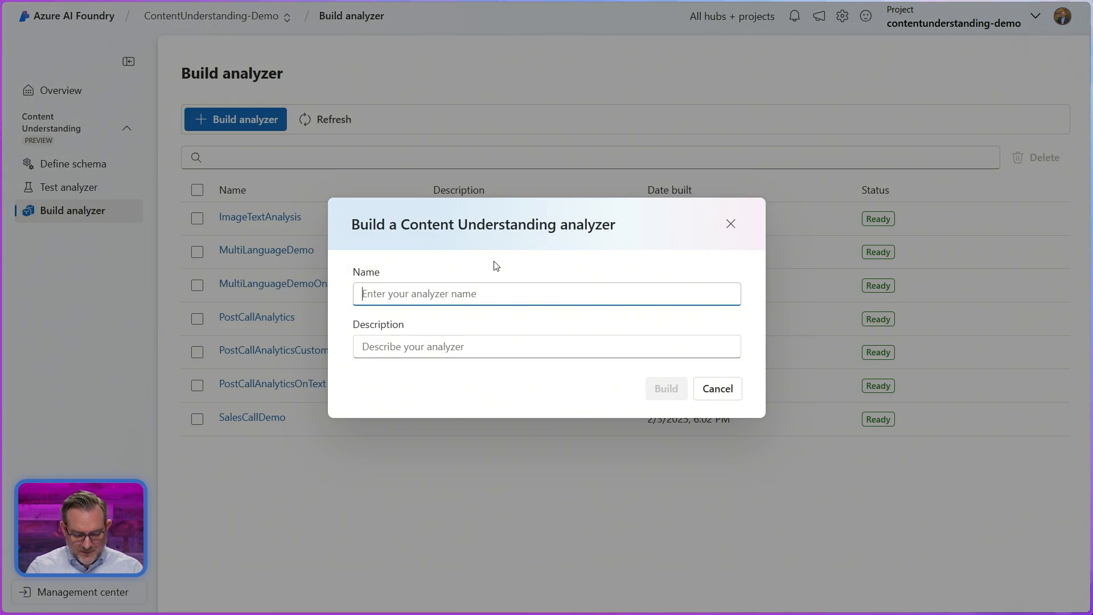
pyautogui.write('MuPostCallAnalytics')
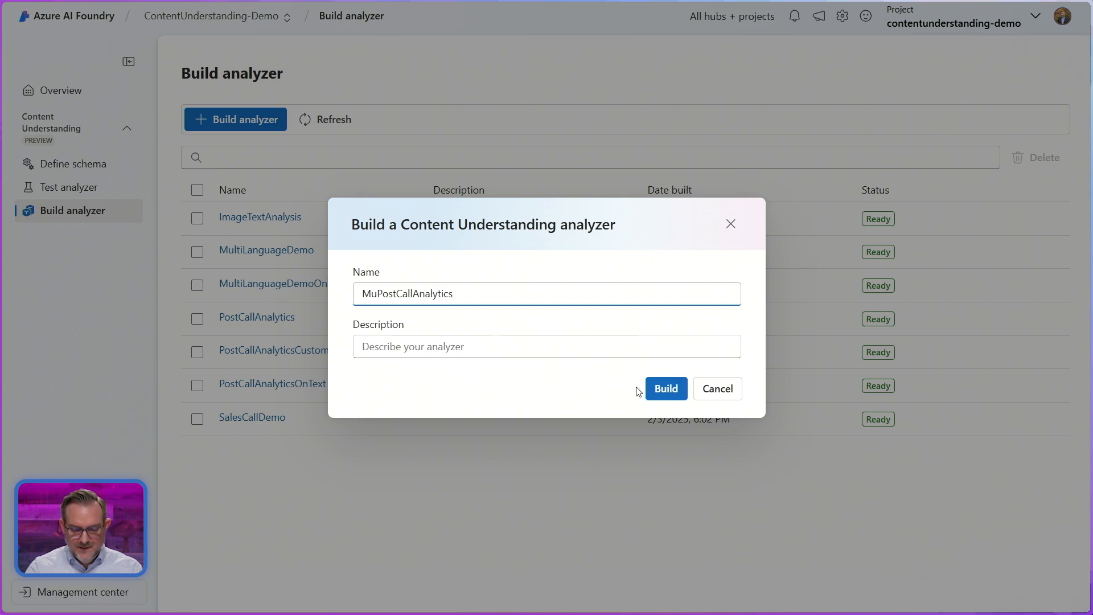
pyautogui.click(664, 389)
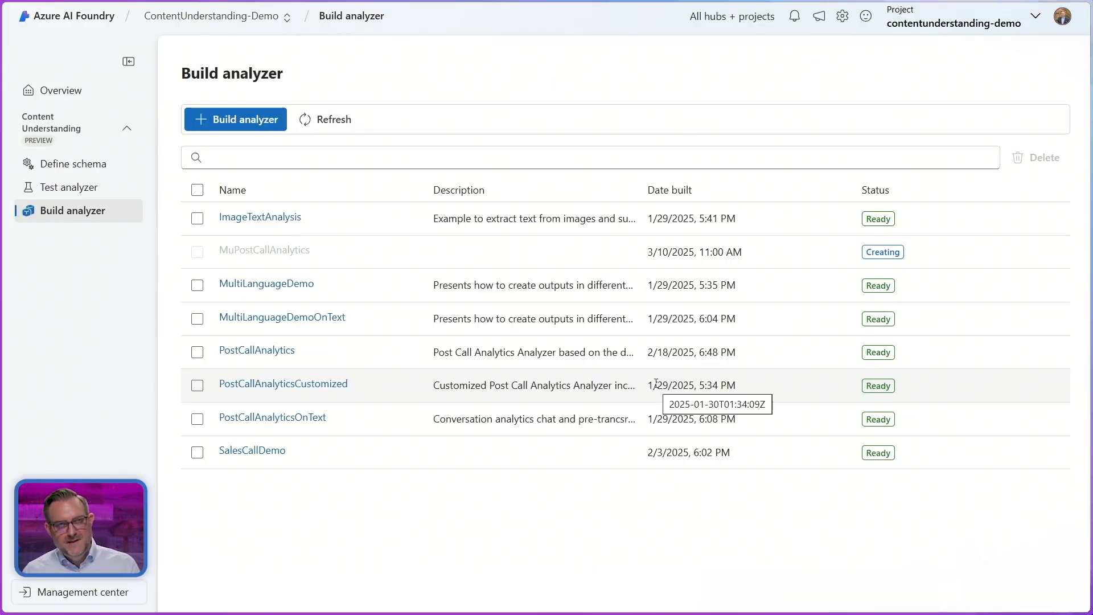